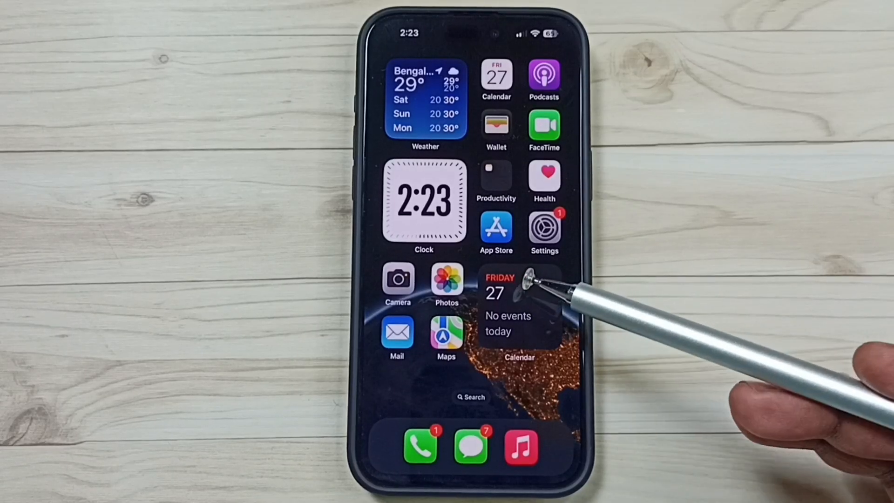
{"action": "mouse_move", "coordinate": [542, 285]}
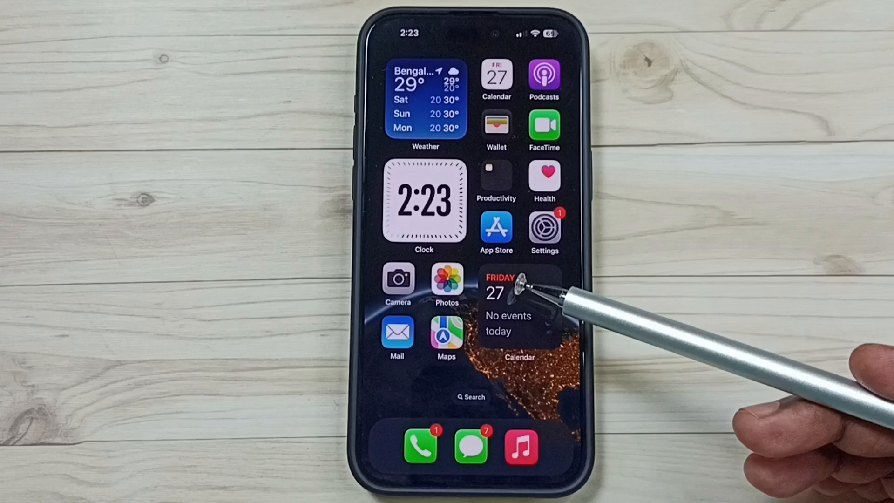
{"action": "mouse_move", "coordinate": [562, 211]}
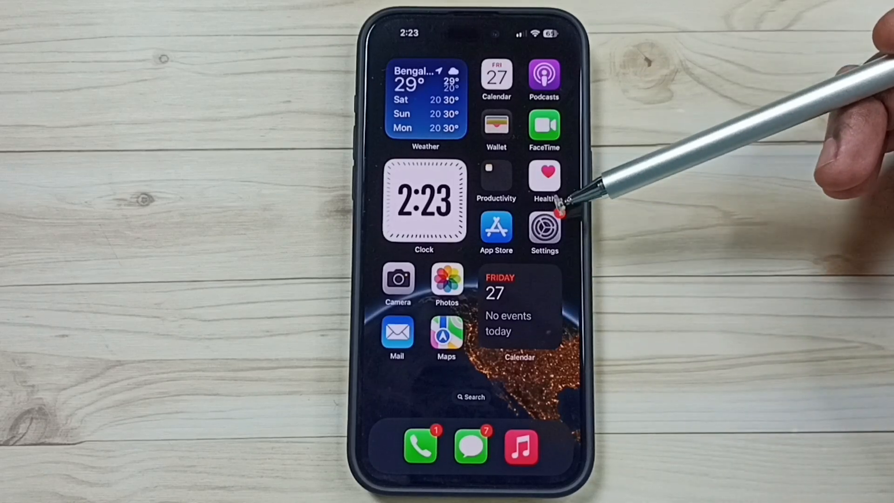
Launch the Settings app from the Home Screen
{"action": "left_click", "coordinate": [544, 227]}
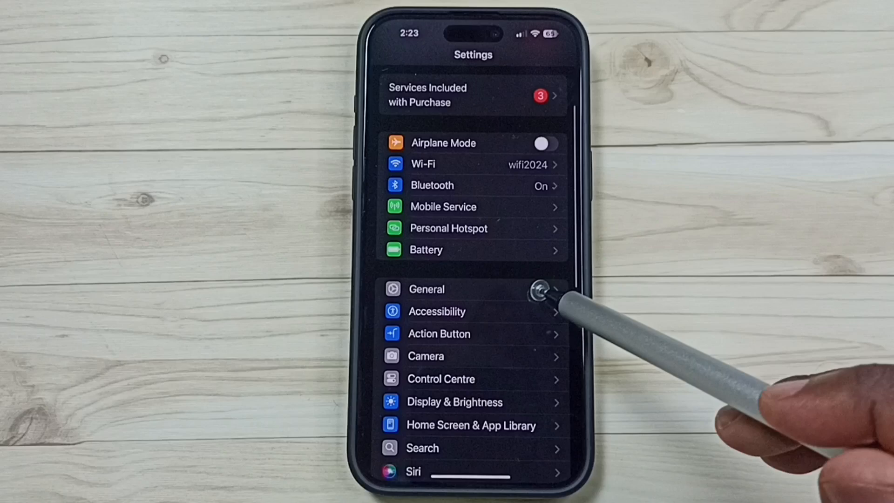
Go to General > iPhone Storage and scroll down to YouTube at 280.6 MB
{"action": "left_click", "coordinate": [426, 290]}
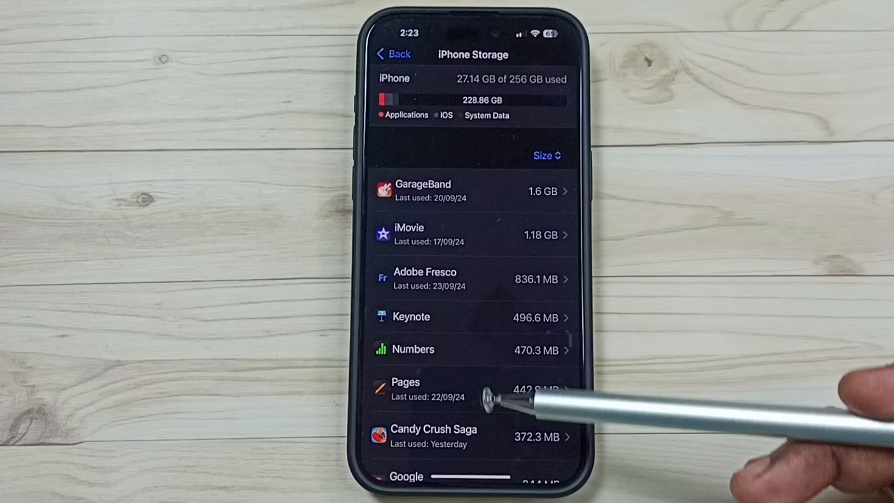
{"action": "mouse_move", "coordinate": [513, 433]}
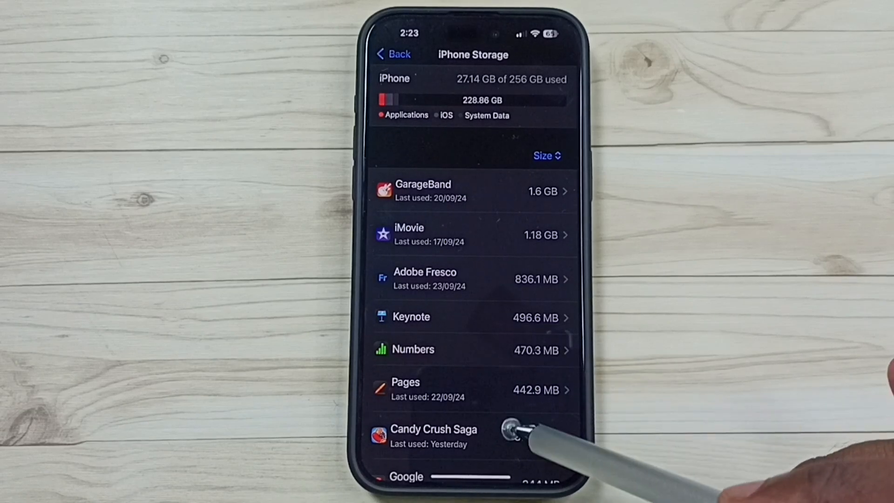
{"action": "scroll", "scroll_direction": "down", "scroll_amount": 3}
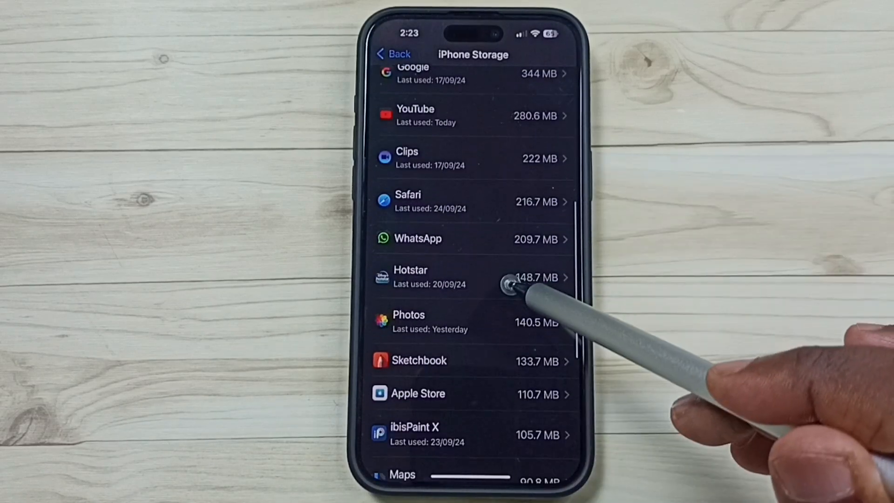
{"action": "scroll", "scroll_direction": "down", "scroll_amount": 3}
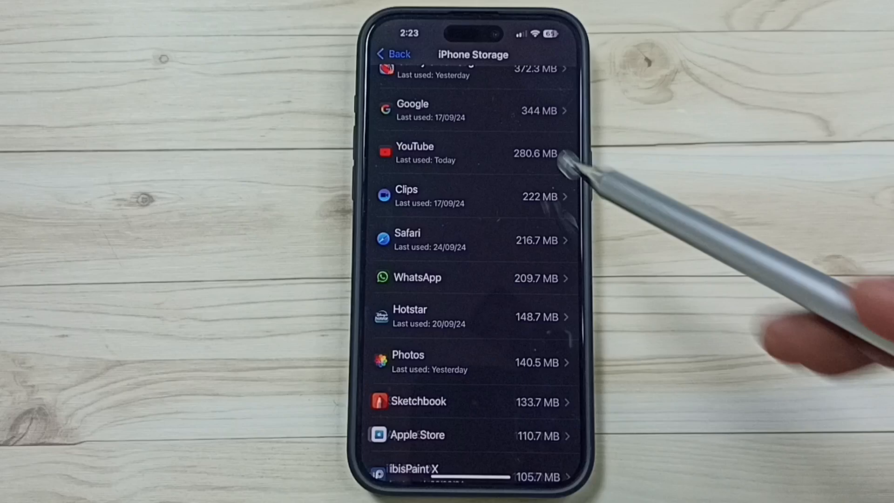
Select YouTube to view its 260.4 MB app size and 20.2 MB data
{"action": "left_click", "coordinate": [473, 153]}
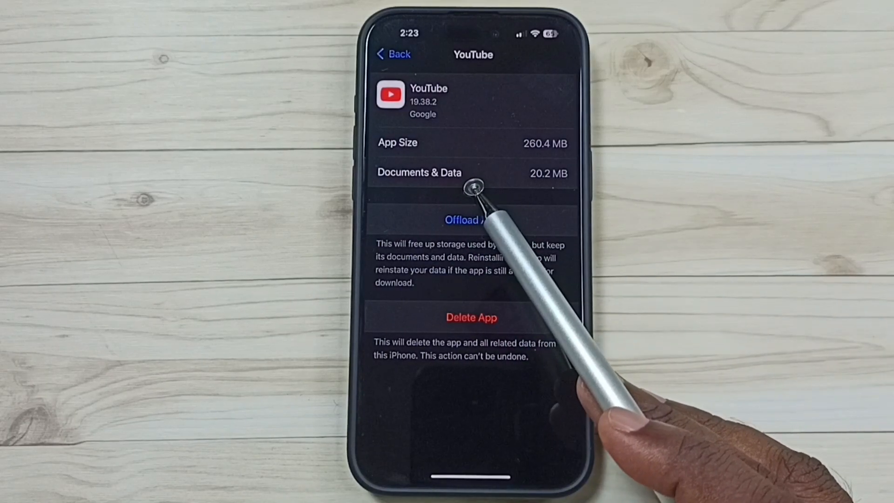
{"action": "mouse_move", "coordinate": [565, 188]}
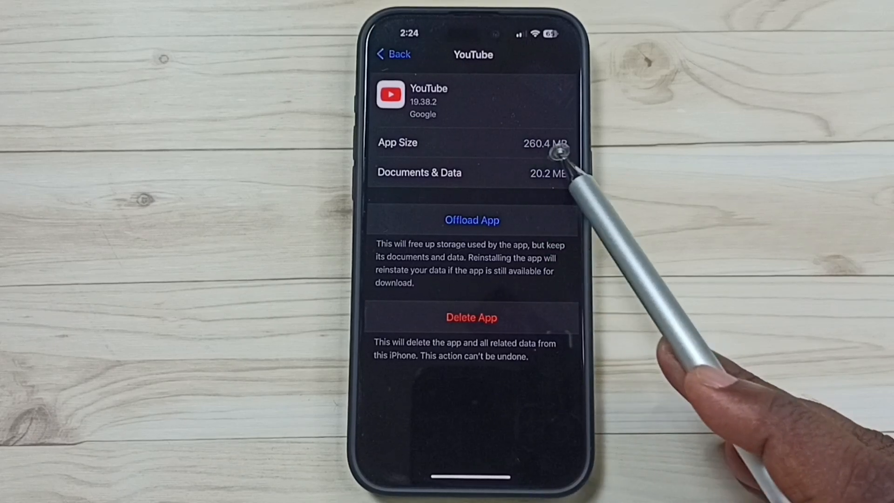
{"action": "mouse_move", "coordinate": [536, 166]}
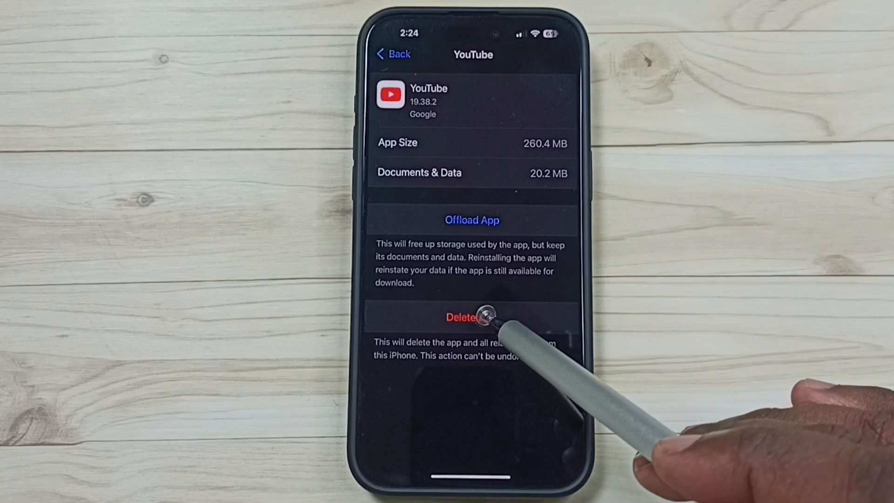
Delete YouTube with all its data, confirm, and return to the Home Screen
{"action": "left_click", "coordinate": [472, 318]}
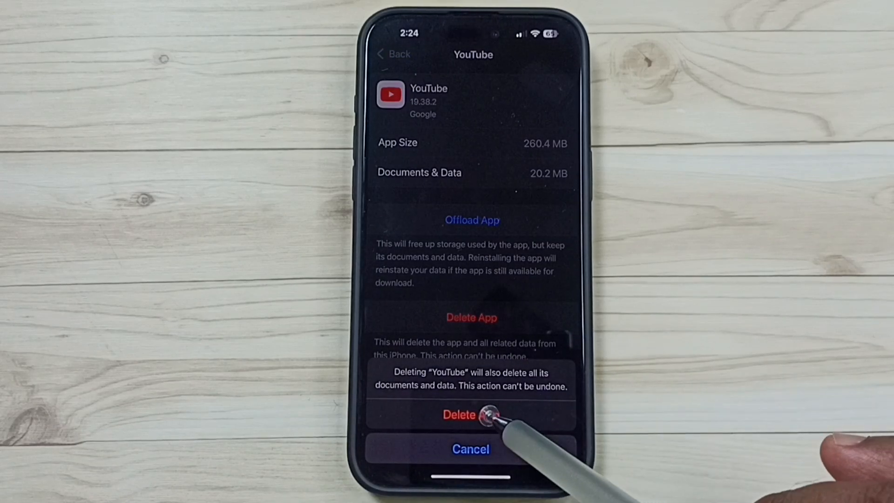
{"action": "left_click", "coordinate": [471, 414]}
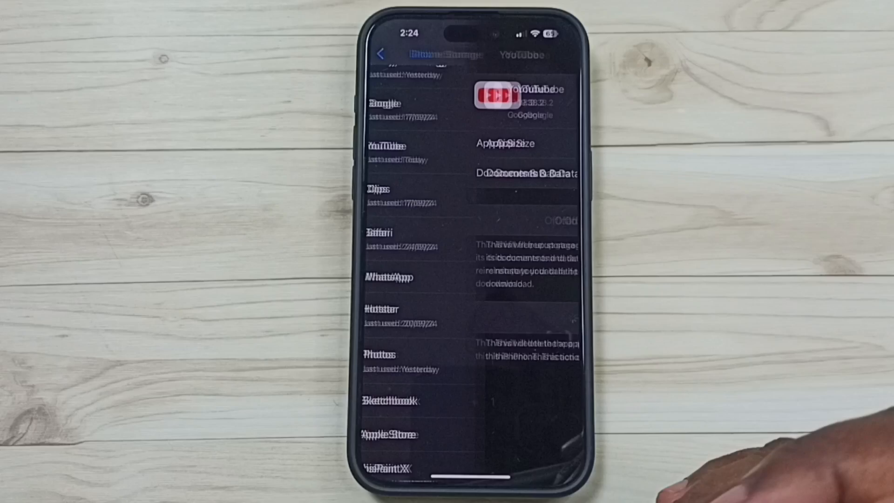
{"action": "left_click", "coordinate": [393, 54]}
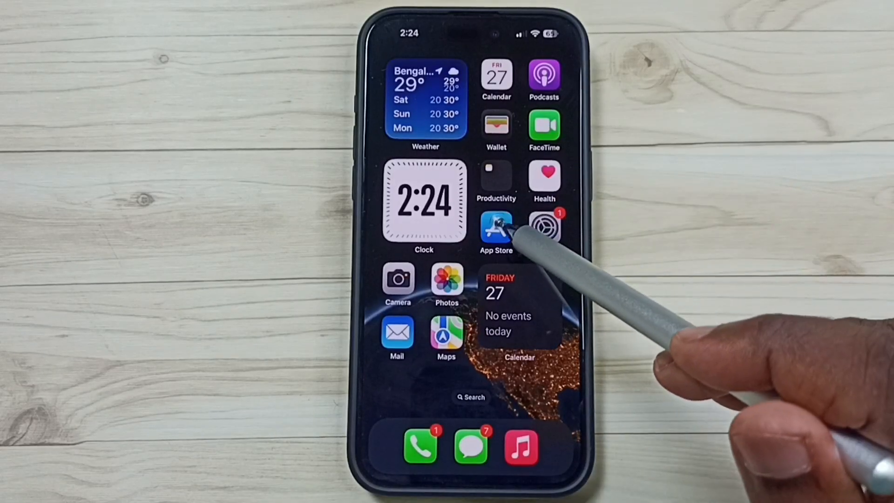
{"action": "left_click", "coordinate": [496, 231]}
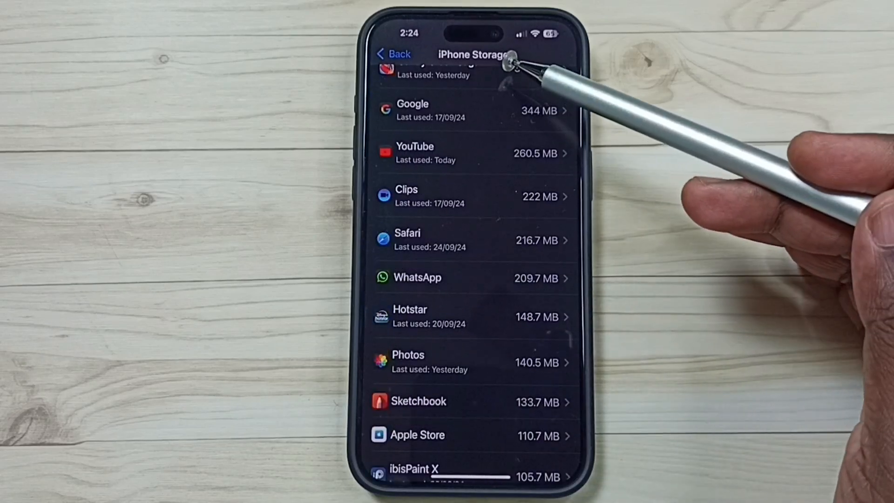
{"action": "mouse_move", "coordinate": [513, 200]}
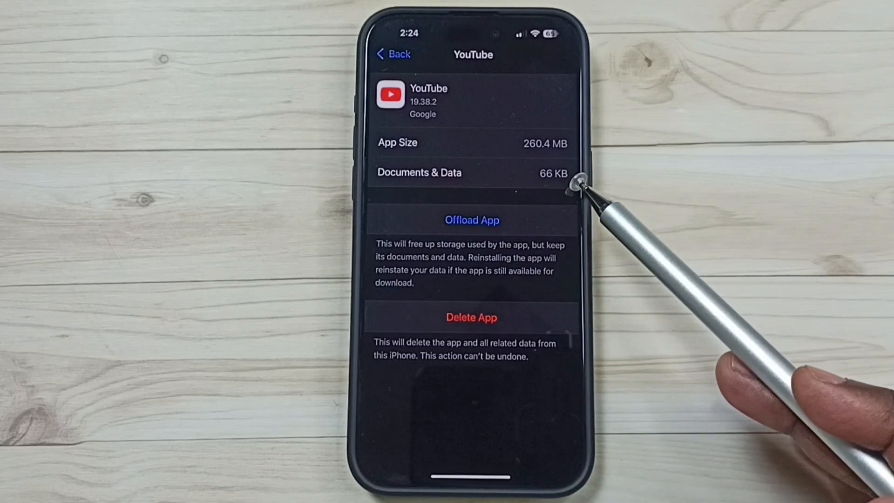
{"action": "mouse_move", "coordinate": [587, 183]}
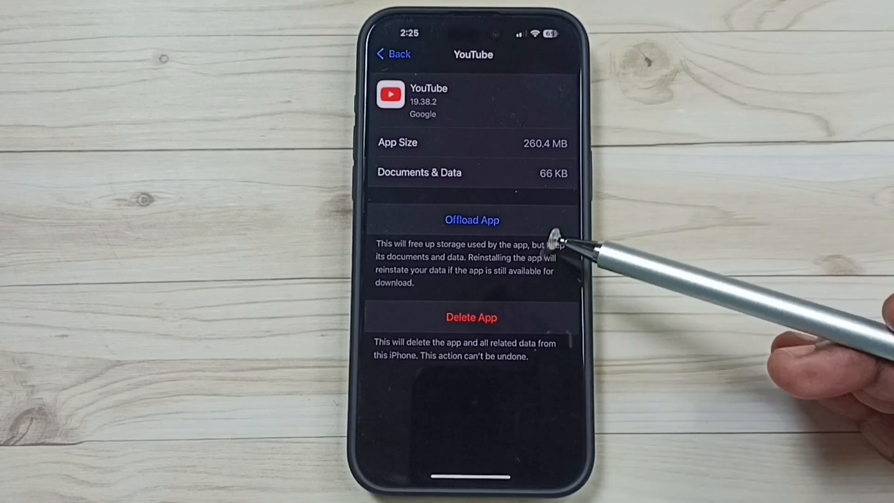
{"action": "mouse_move", "coordinate": [565, 257]}
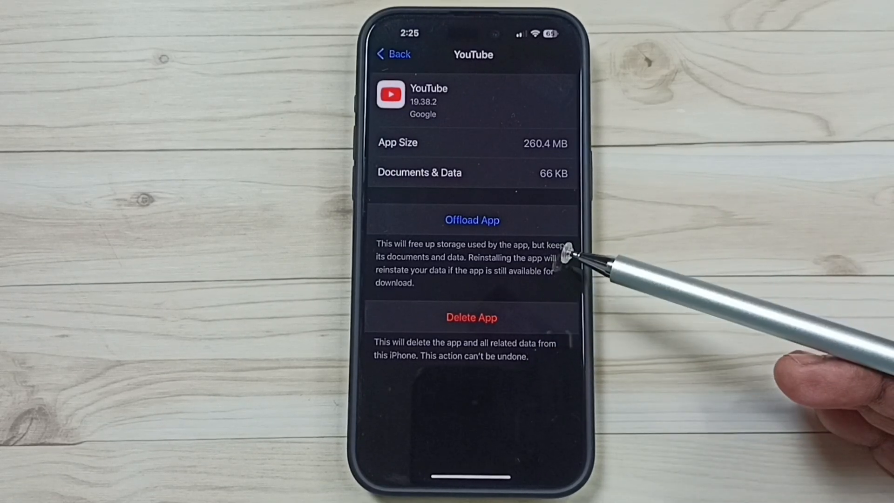